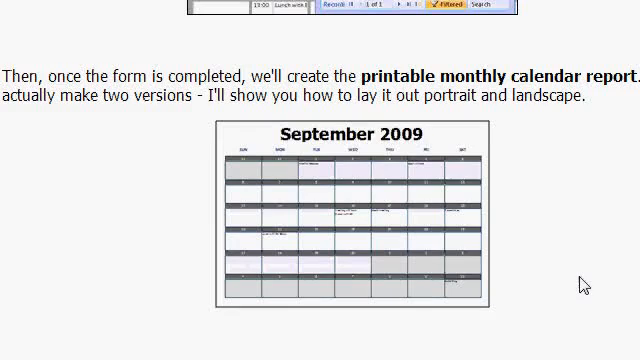
mouse_move(508, 176)
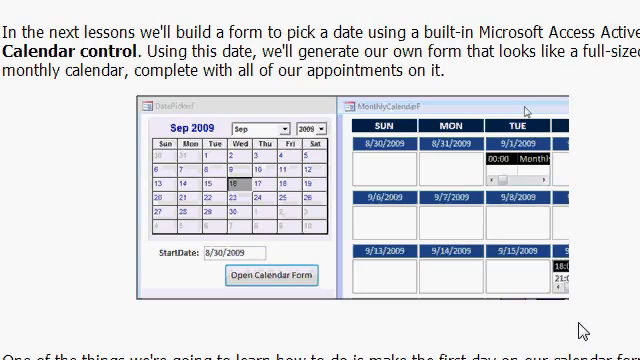
mouse_move(266, 322)
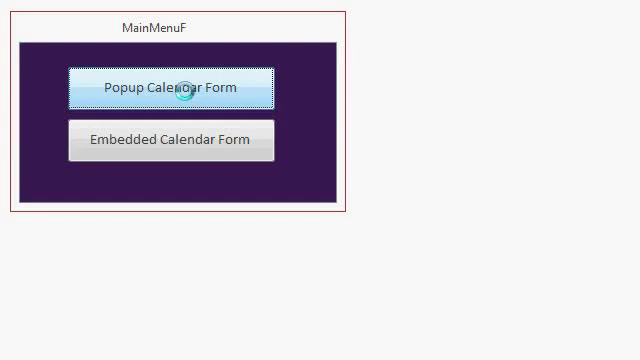
Fill the popup form's dates with 9/9/2013 and 9/6/2013 from the calendar, then close it
click(172, 86)
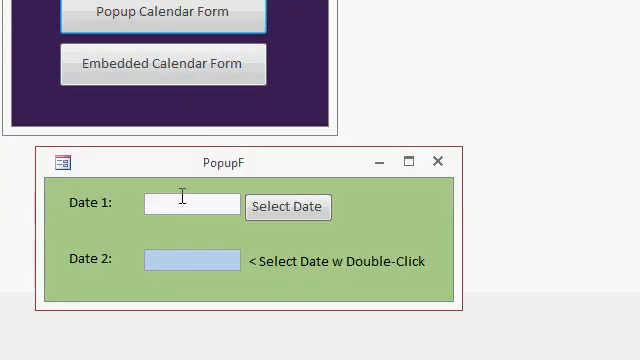
mouse_move(178, 284)
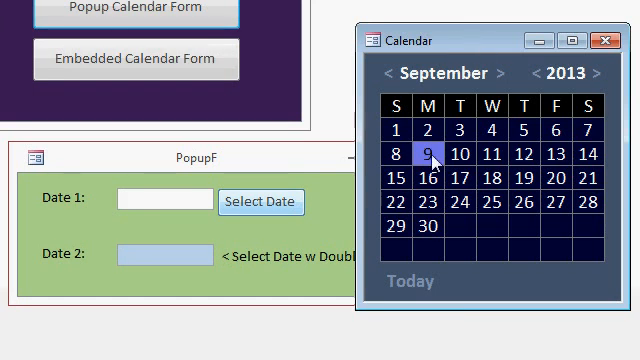
mouse_move(510, 76)
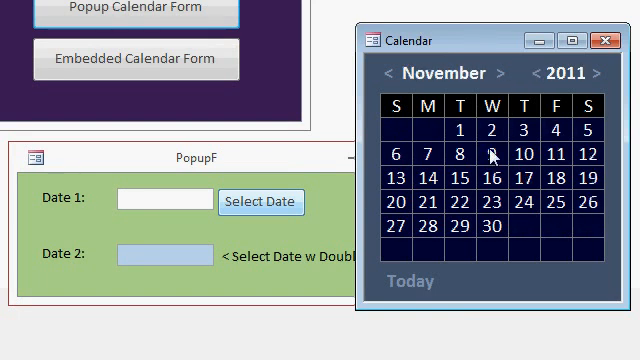
click(488, 156)
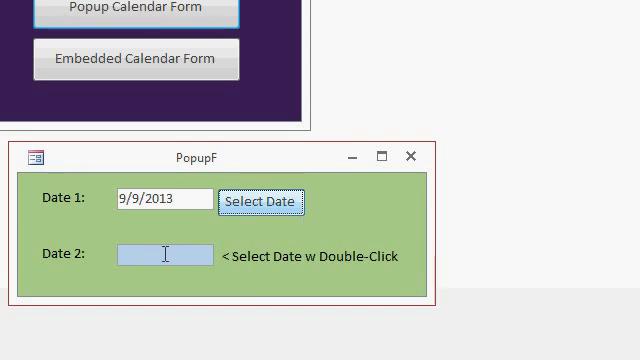
click(260, 200)
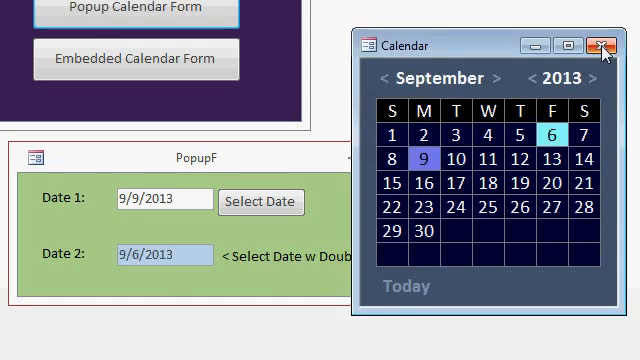
click(606, 40)
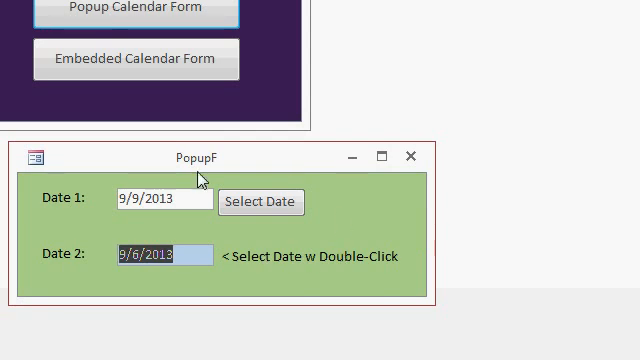
mouse_move(414, 156)
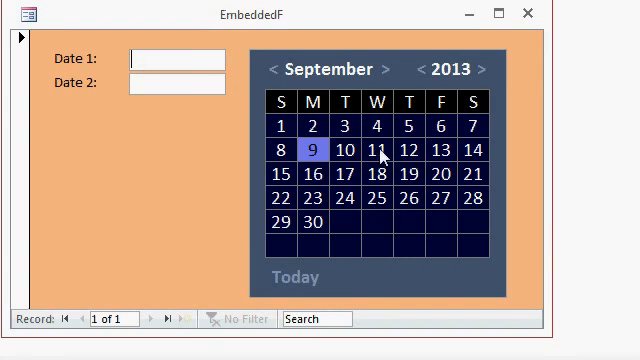
Pick dates in the embedded calendar so Date 1 reads 9/4/2013 and Date 2 reads 9/28/2013
click(376, 150)
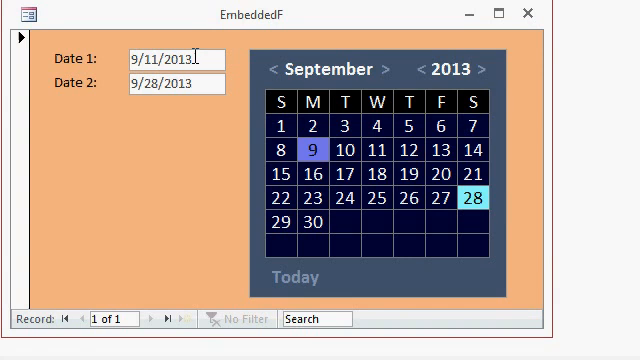
click(376, 148)
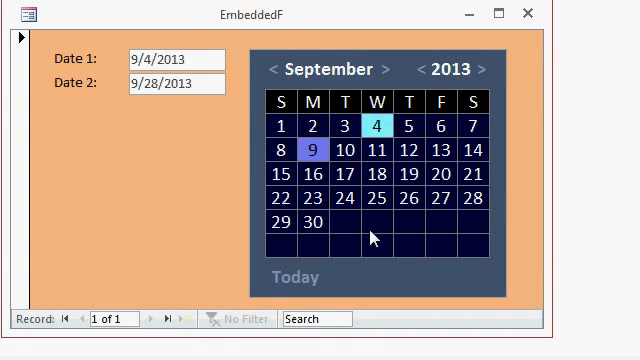
mouse_move(286, 174)
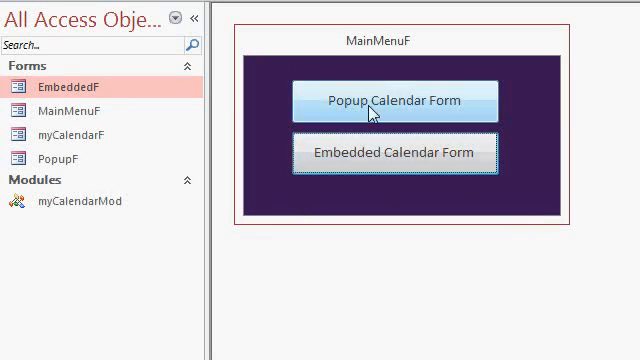
Reopen the PopupF form and switch it to design view
click(396, 100)
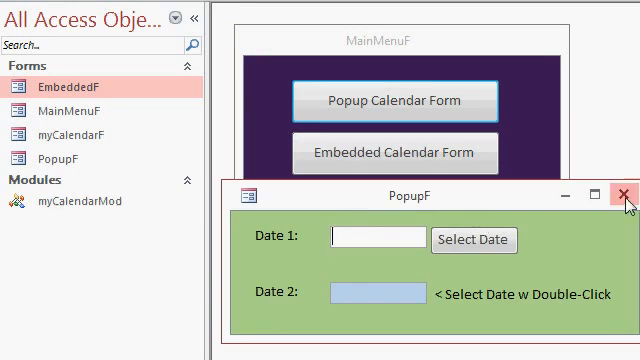
click(624, 196)
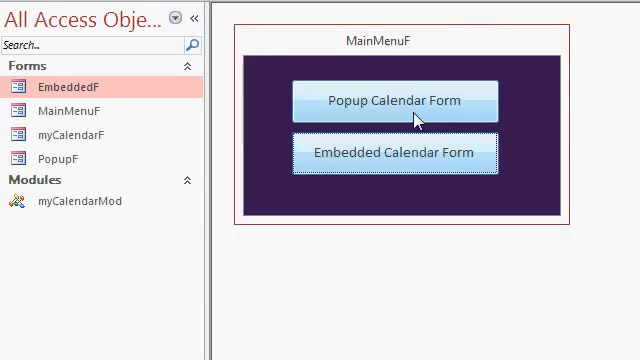
click(394, 100)
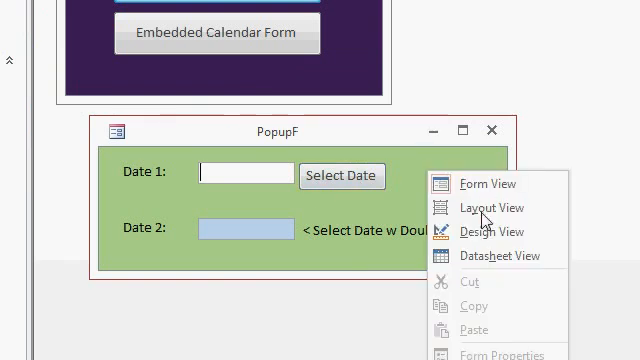
click(486, 208)
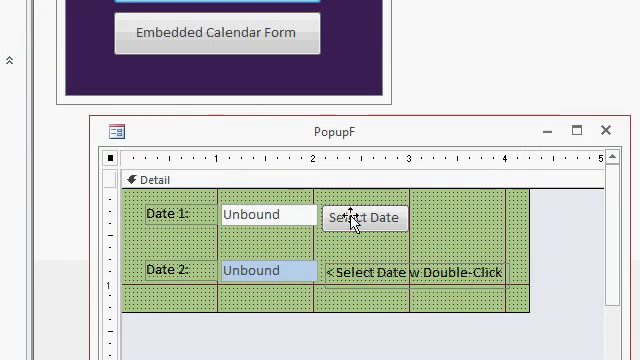
View the Select Date button's event code and highlight the myDate1 field name
right_click(364, 216)
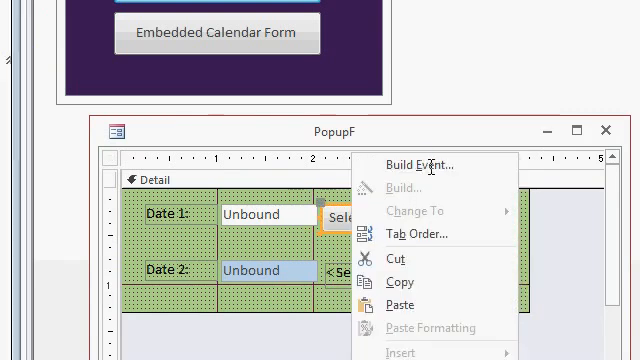
click(424, 164)
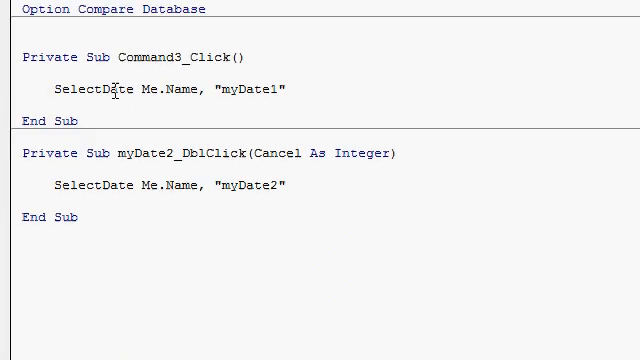
mouse_move(202, 88)
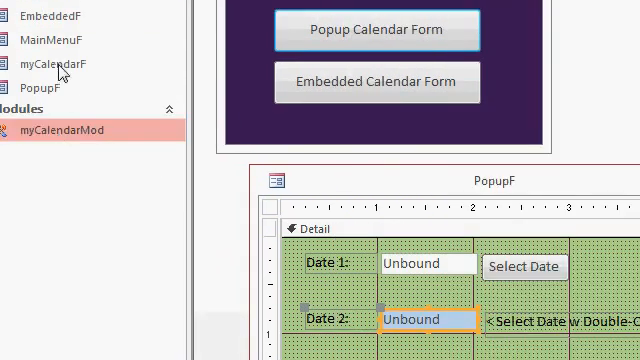
click(50, 64)
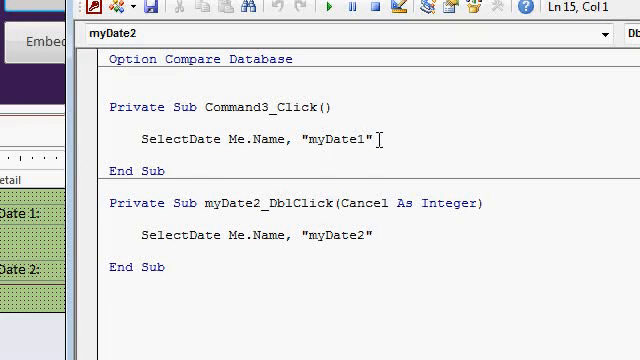
double_click(348, 138)
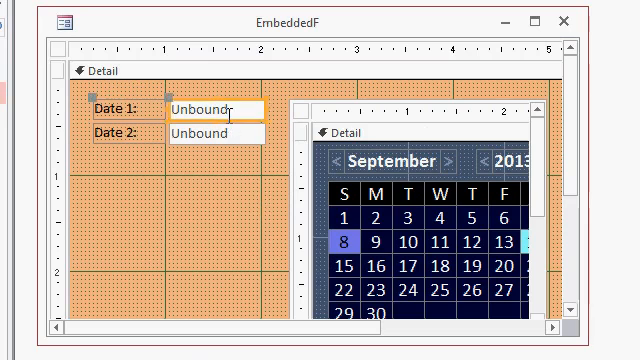
mouse_move(210, 104)
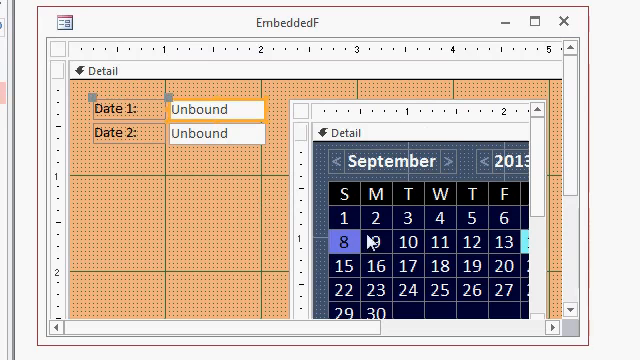
View the myDate3 field's code and highlight Me.ActiveControl.Name in SelectDateThisForm
click(222, 108)
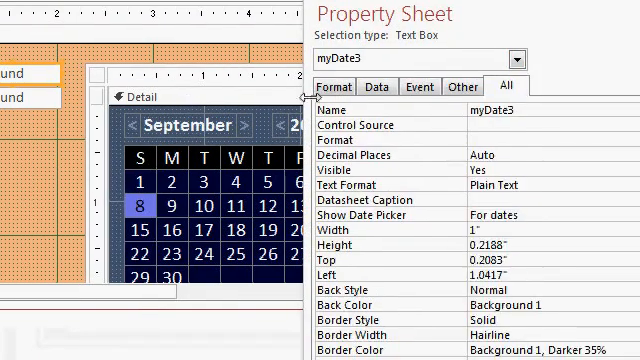
click(420, 86)
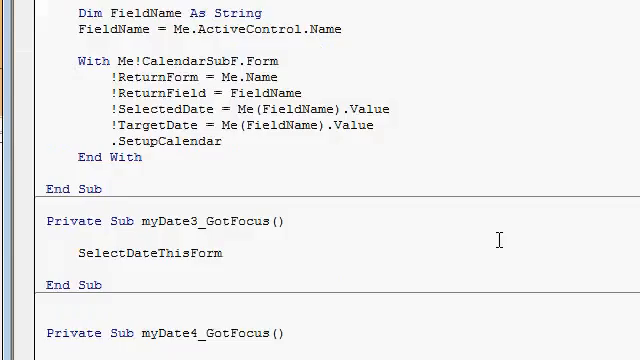
scroll(down, 3)
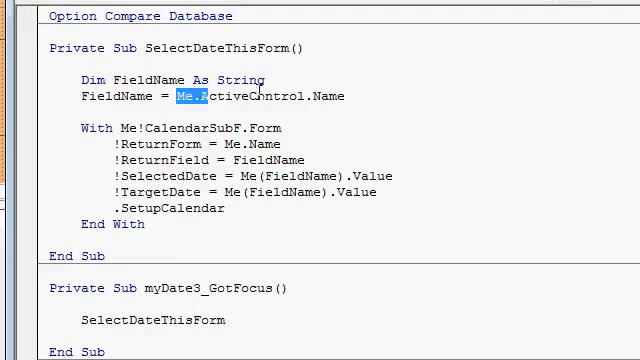
drag(180, 96, 330, 96)
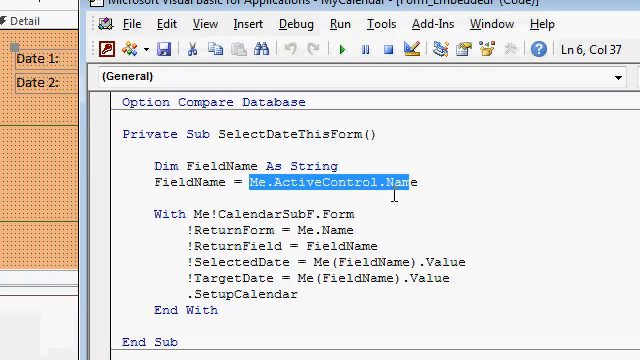
mouse_move(172, 336)
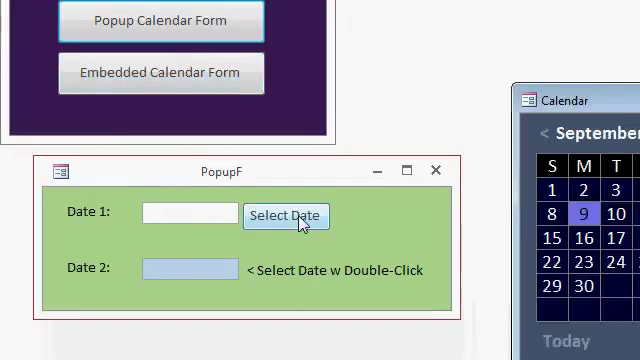
Set Date 1 to 9/17/2013 from the popup calendar, then browse it back to September 2011
click(286, 216)
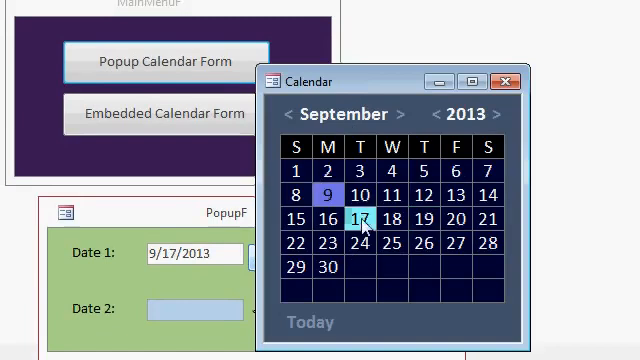
mouse_move(548, 310)
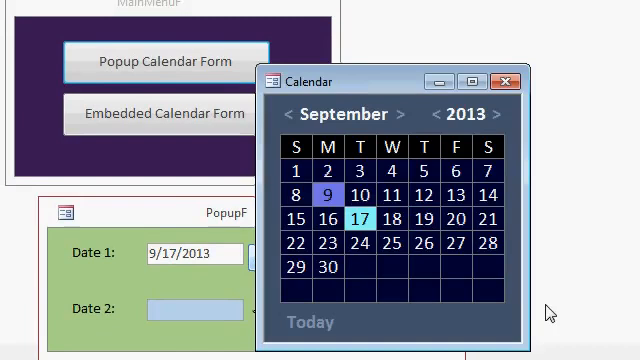
mouse_move(506, 80)
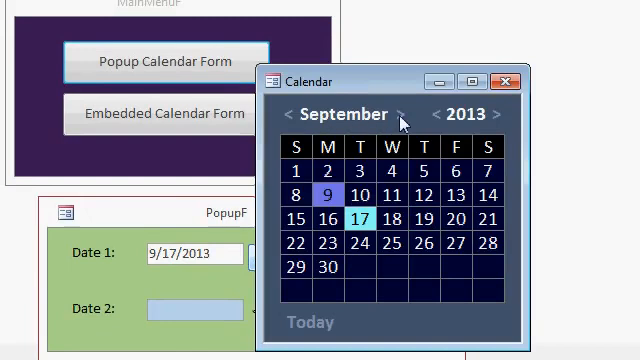
mouse_move(496, 284)
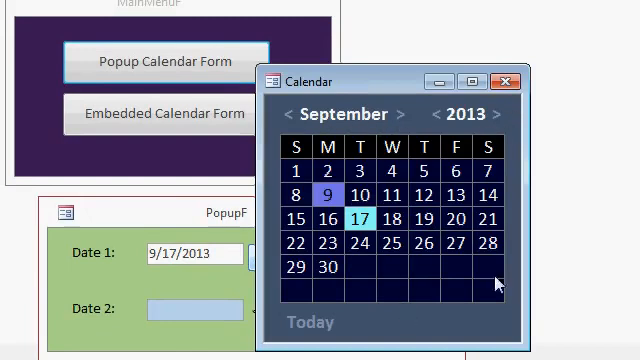
click(436, 114)
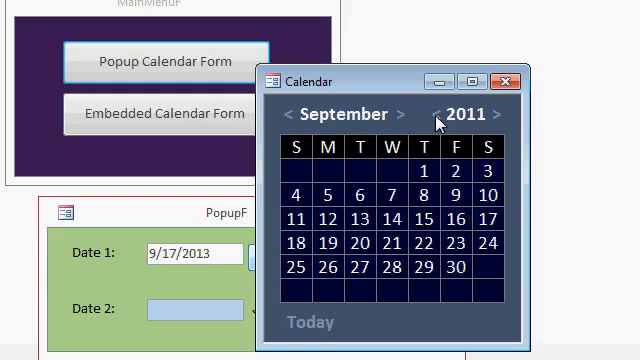